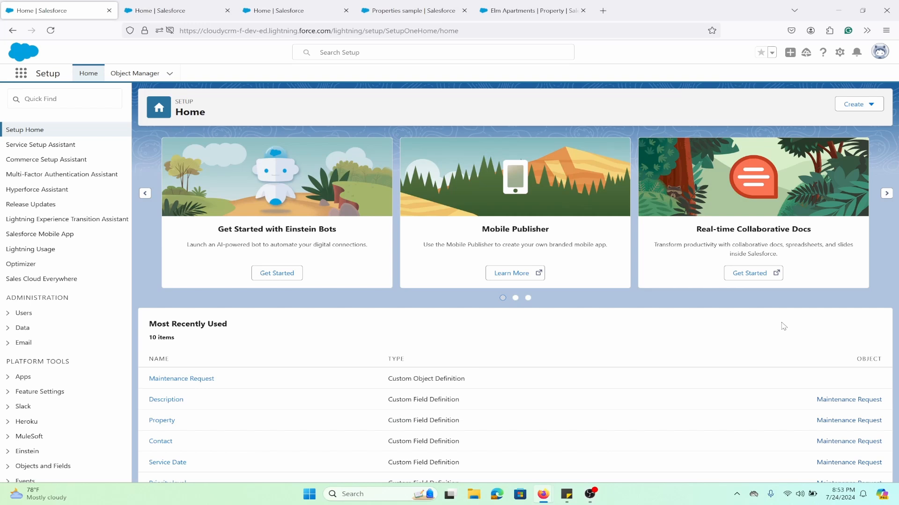
mouse_move(724, 323)
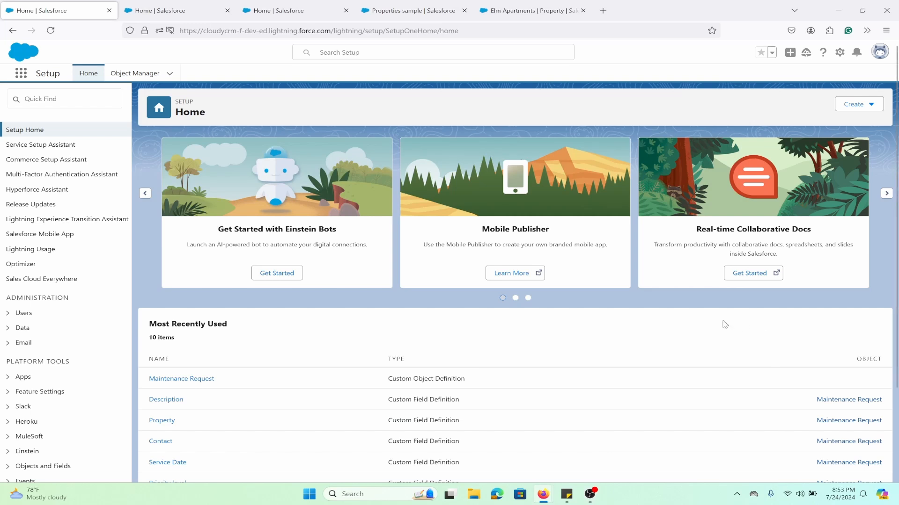
mouse_move(700, 324)
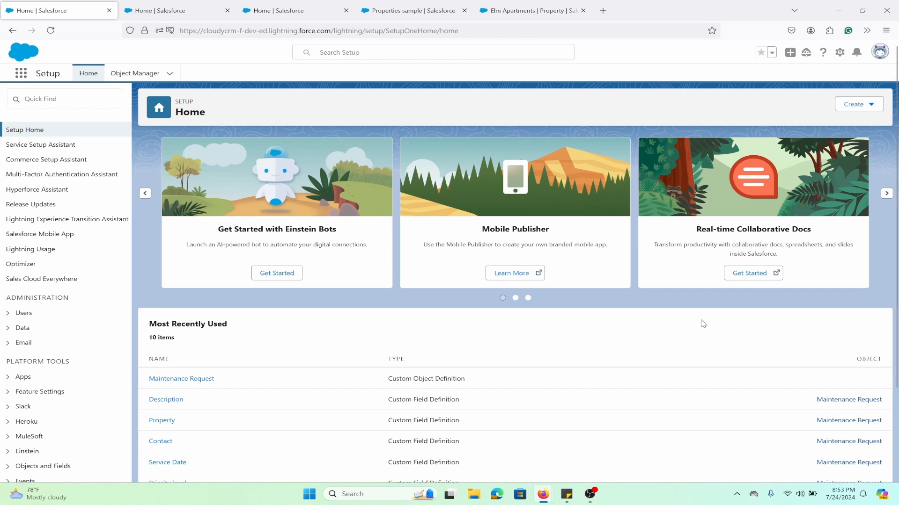
mouse_move(710, 321)
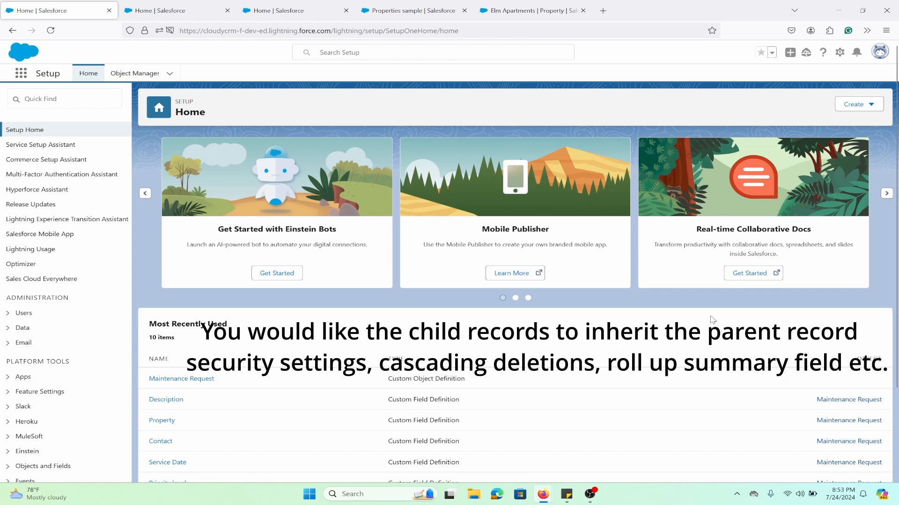
mouse_move(705, 327)
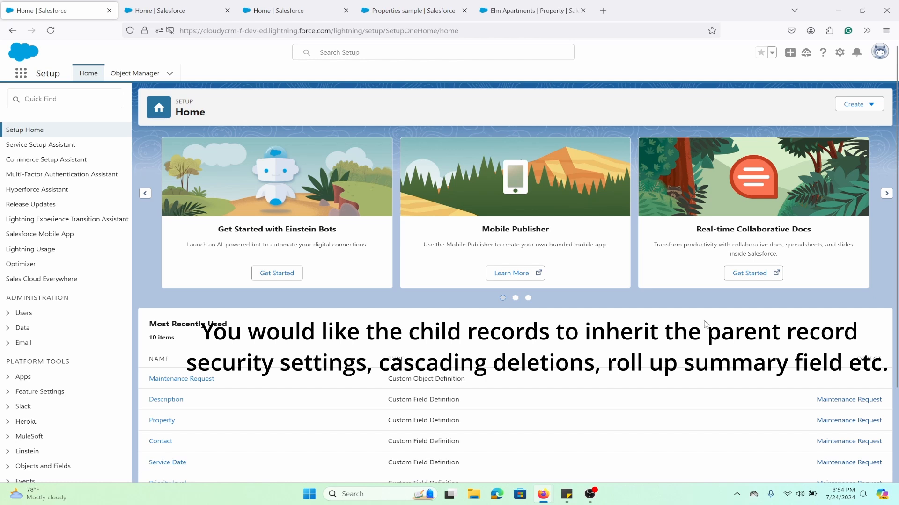
mouse_move(704, 325)
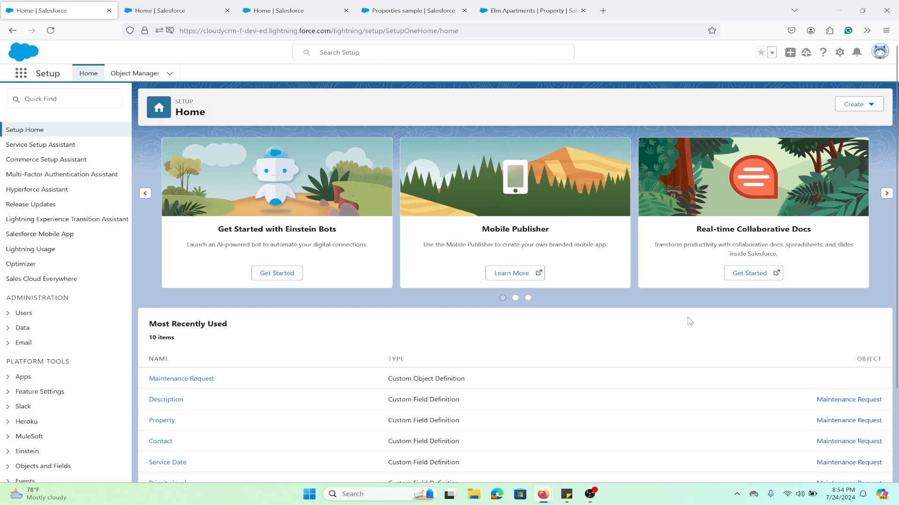
mouse_move(686, 321)
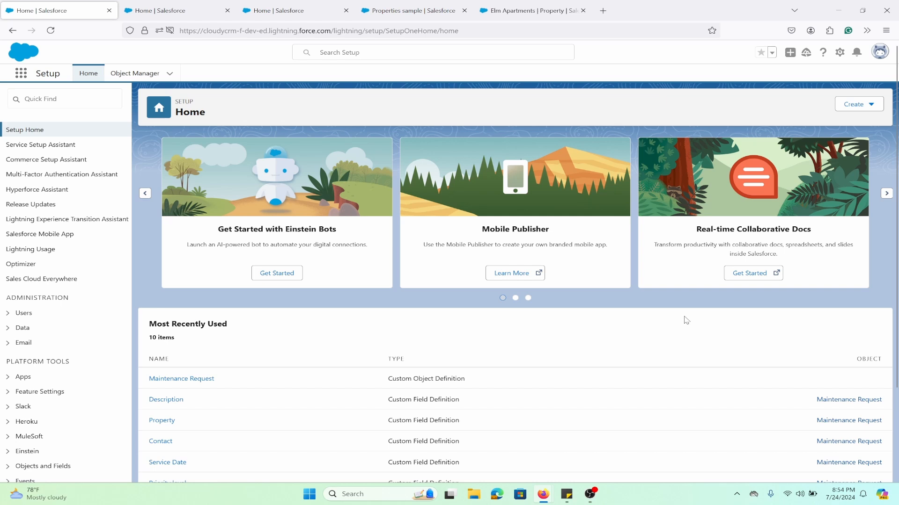
mouse_move(608, 364)
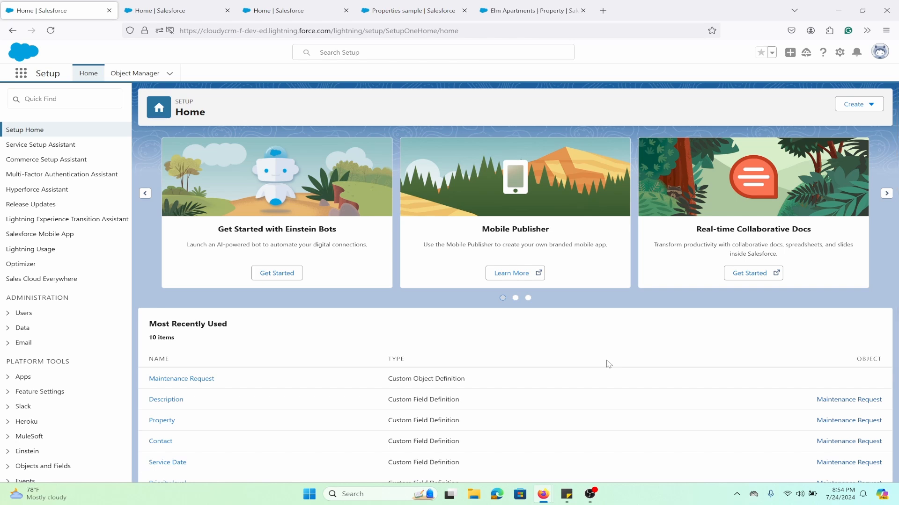
mouse_move(229, 140)
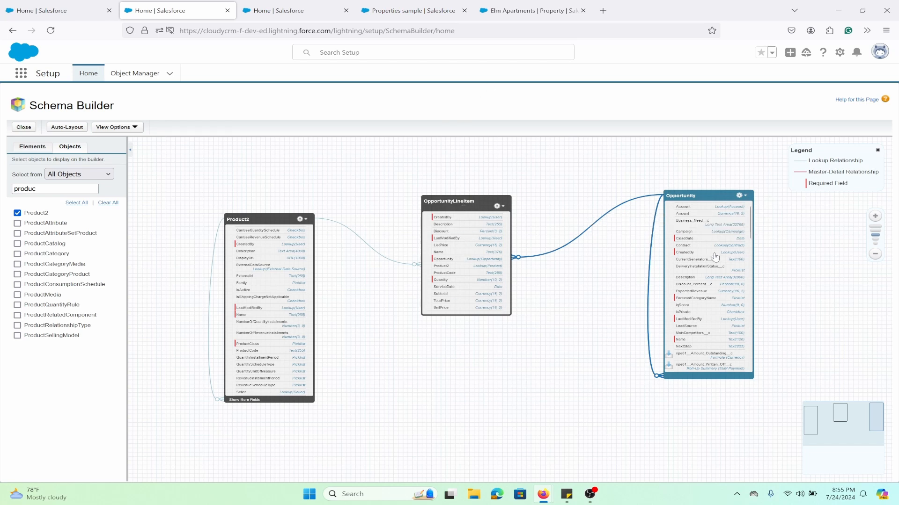
mouse_move(323, 272)
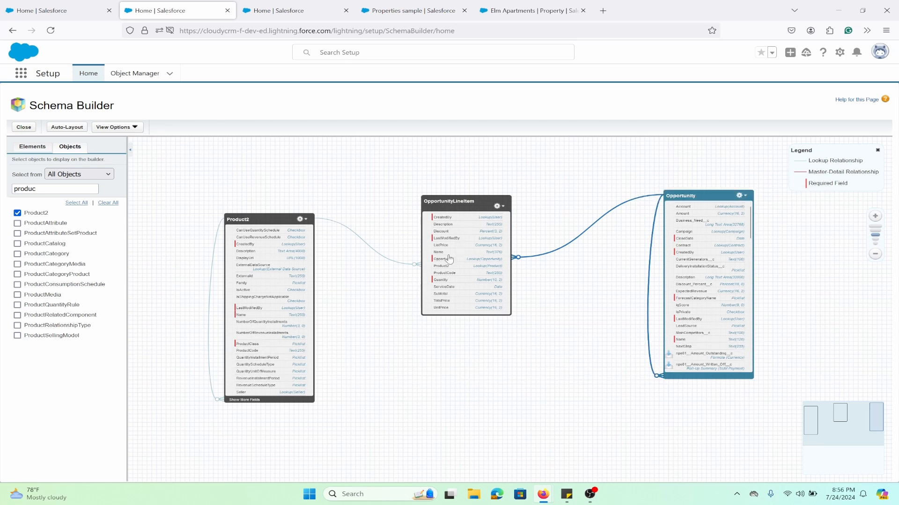
mouse_move(581, 336)
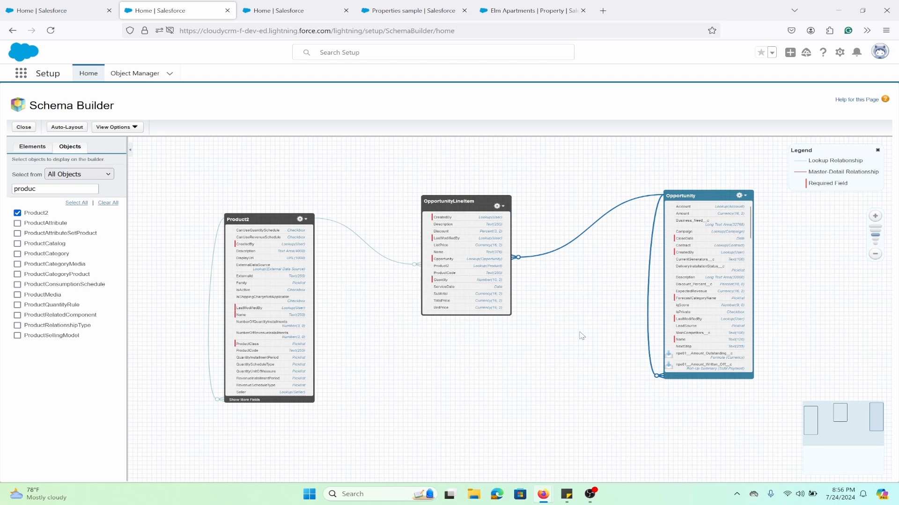
mouse_move(695, 348)
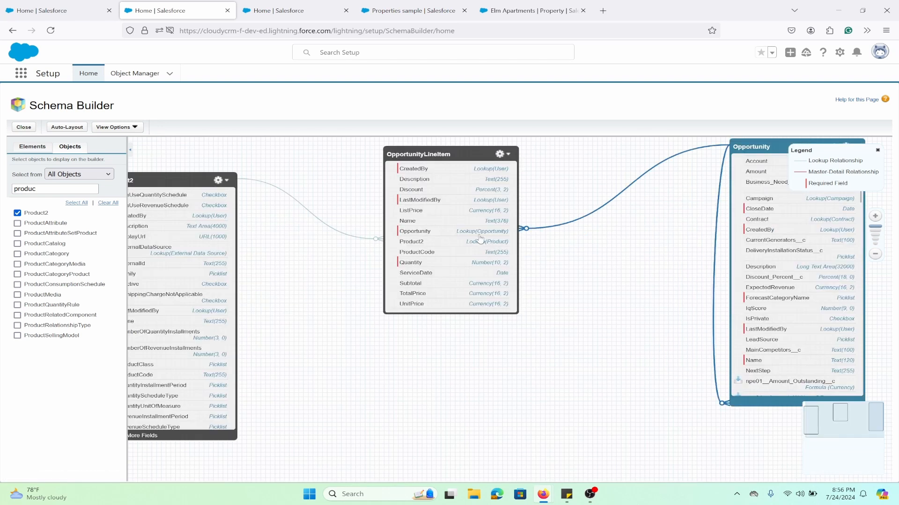
mouse_move(494, 235)
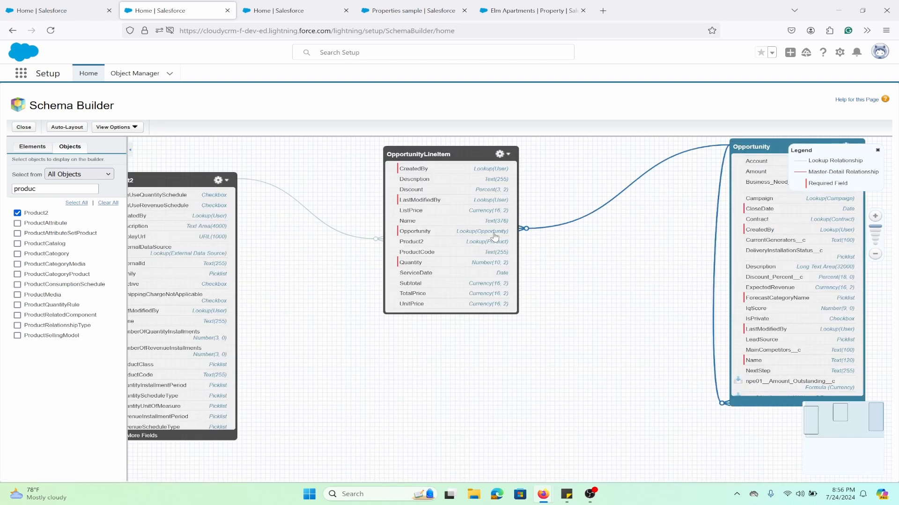
mouse_move(471, 255)
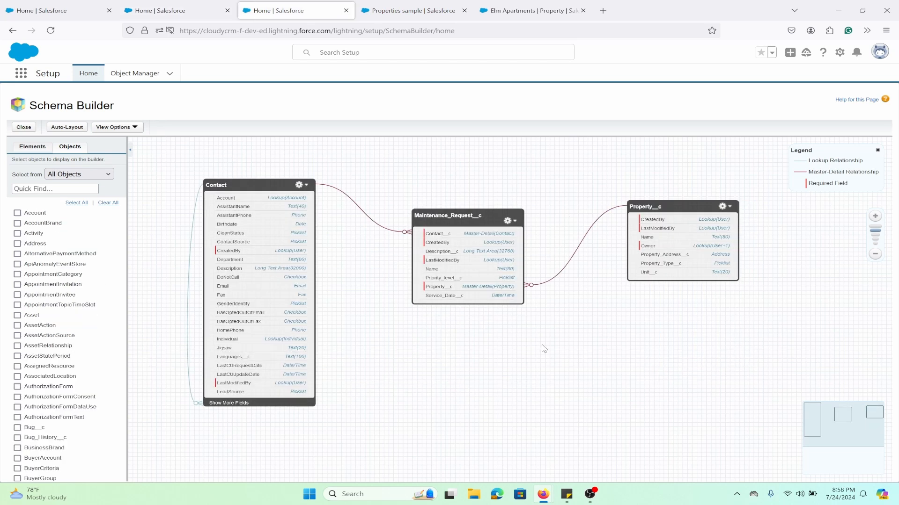
mouse_move(261, 175)
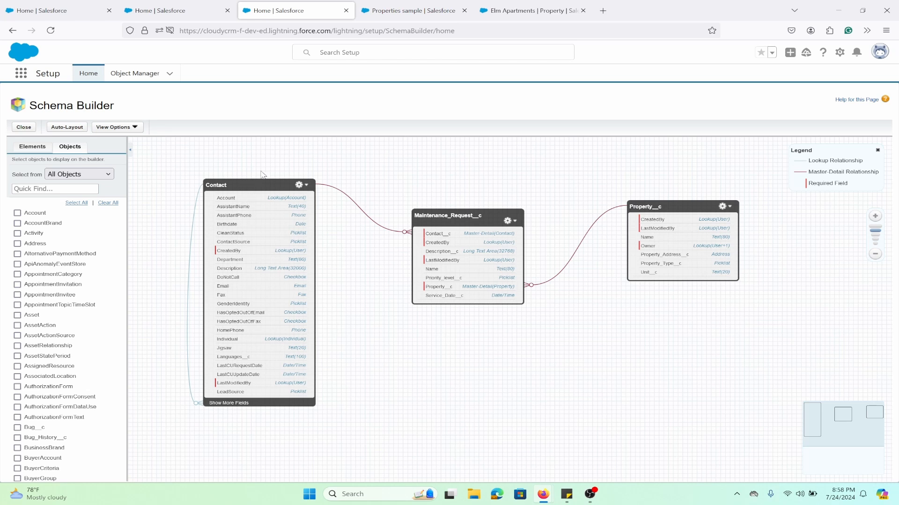
mouse_move(661, 225)
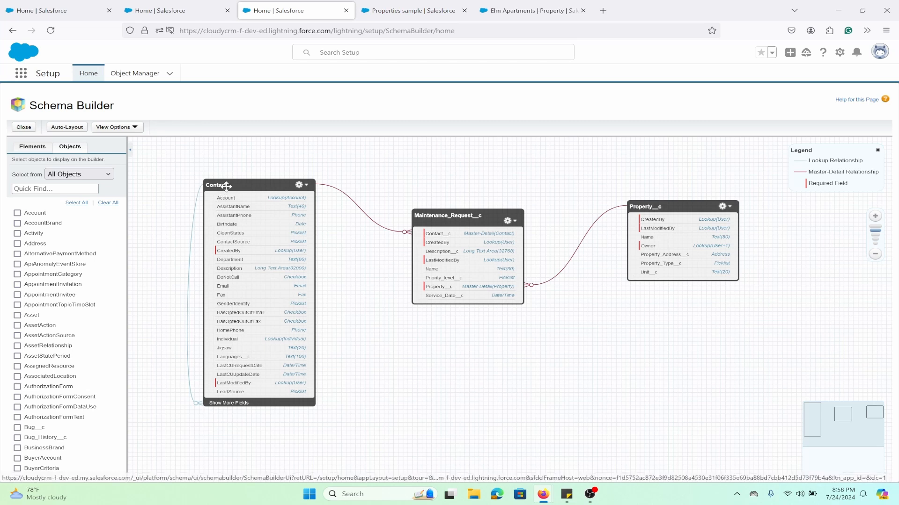
mouse_move(664, 219)
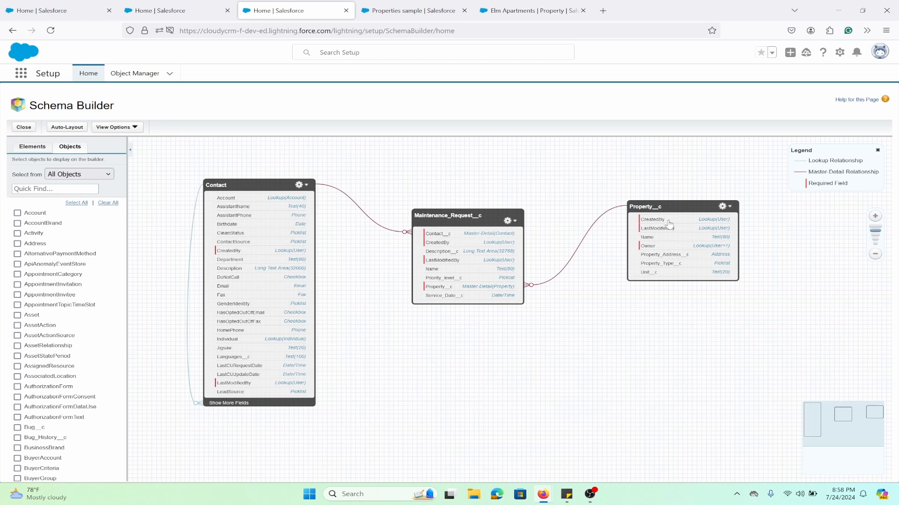
mouse_move(611, 162)
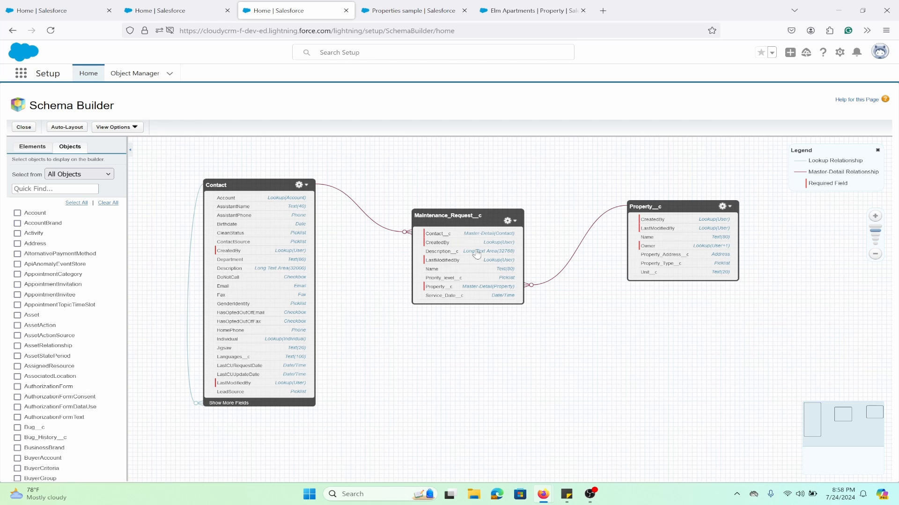
mouse_move(460, 222)
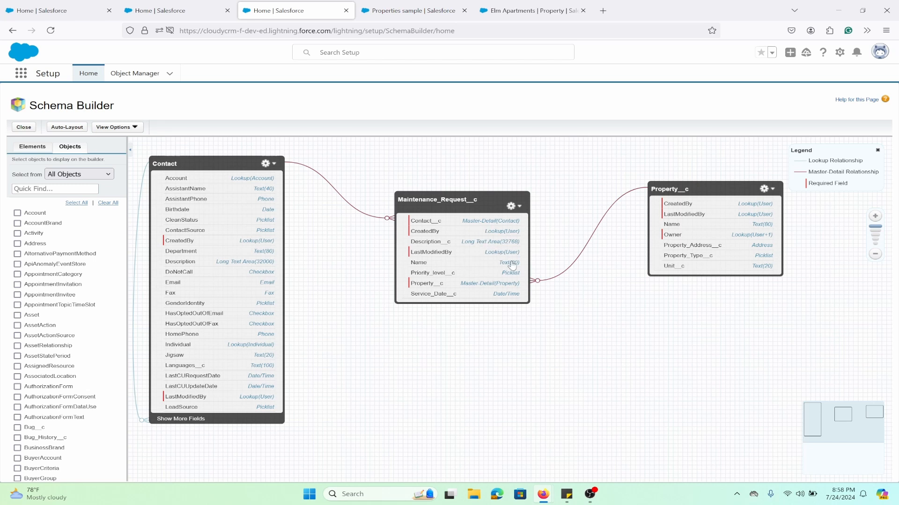
mouse_move(485, 293)
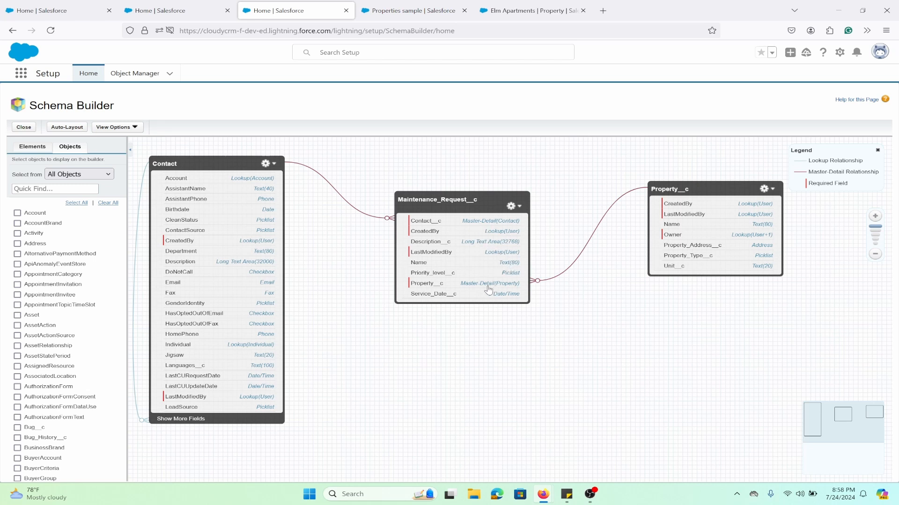
mouse_move(455, 280)
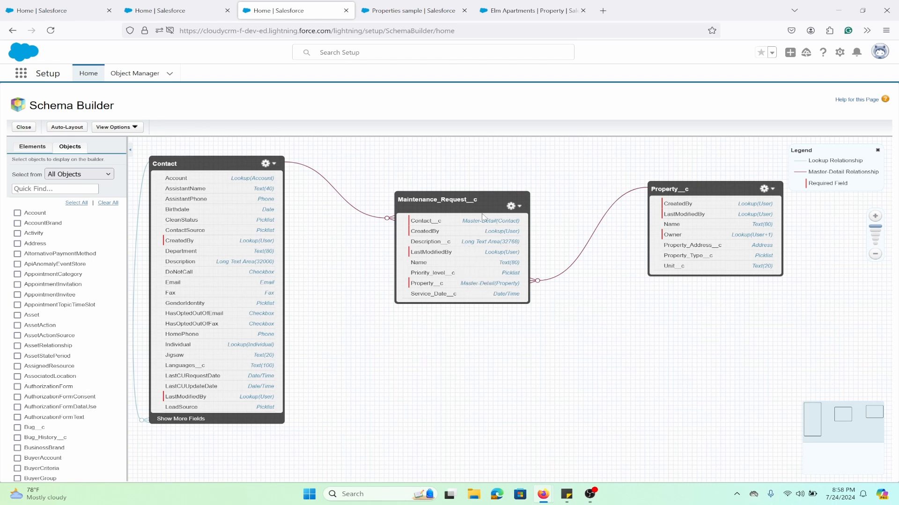
mouse_move(442, 185)
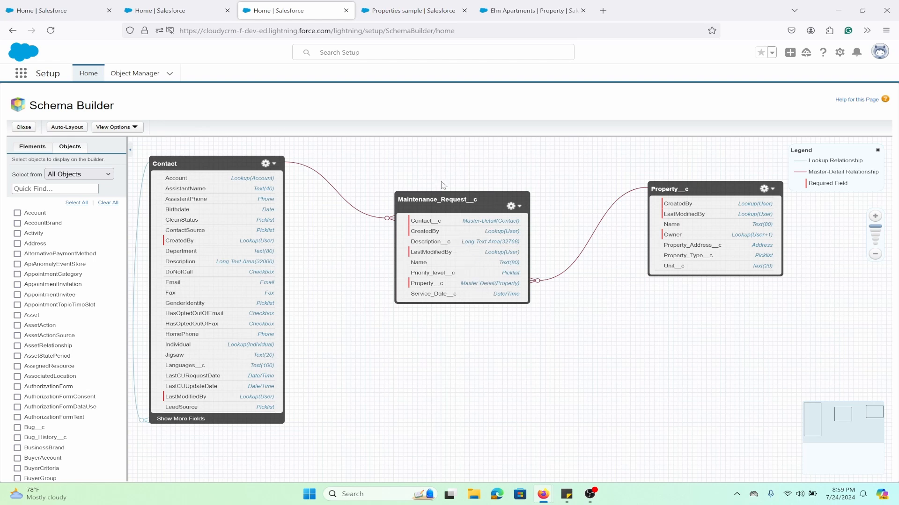
mouse_move(455, 262)
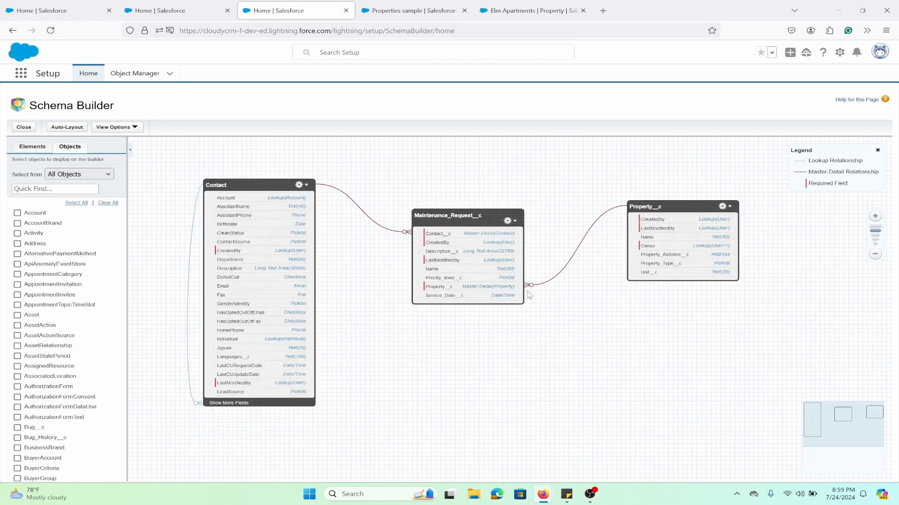
mouse_move(542, 297)
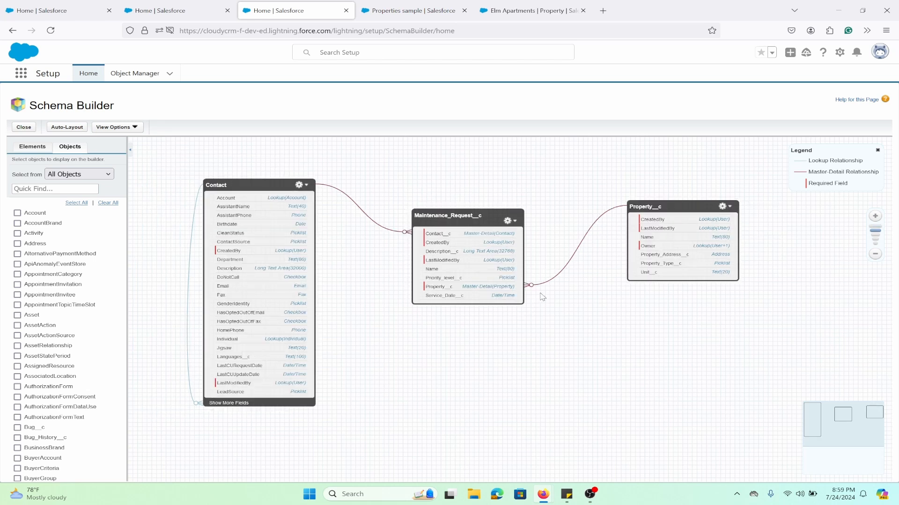
mouse_move(609, 317)
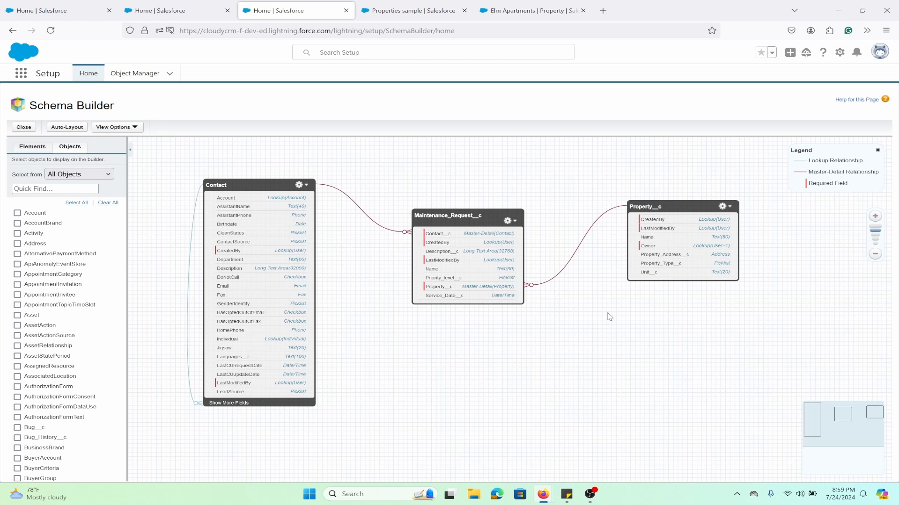
mouse_move(353, 279)
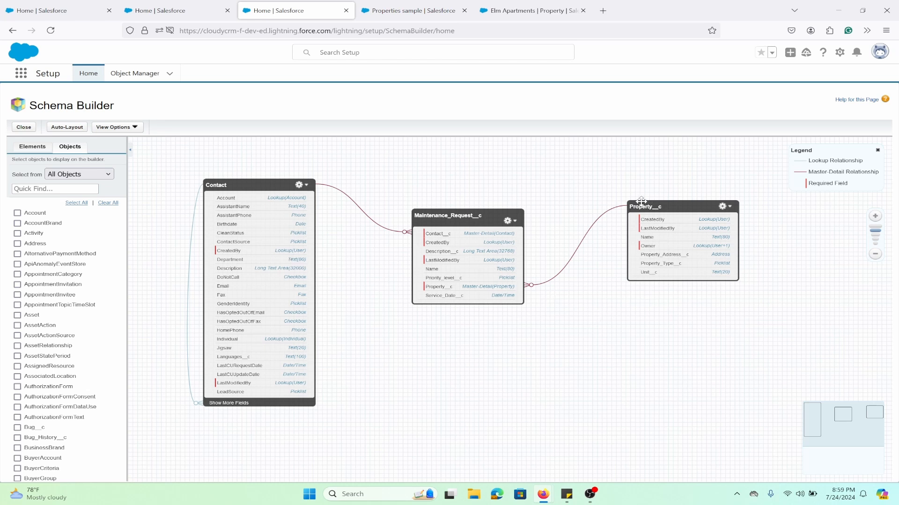
mouse_move(391, 144)
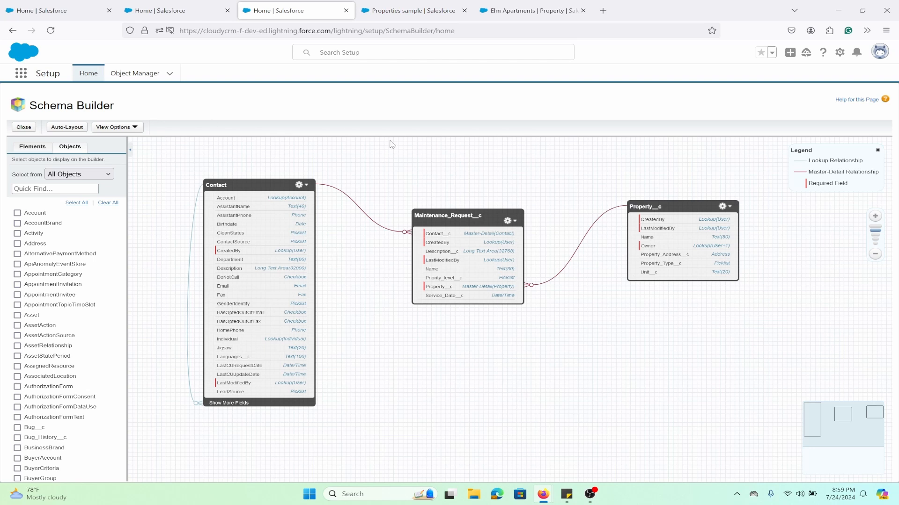
mouse_move(683, 320)
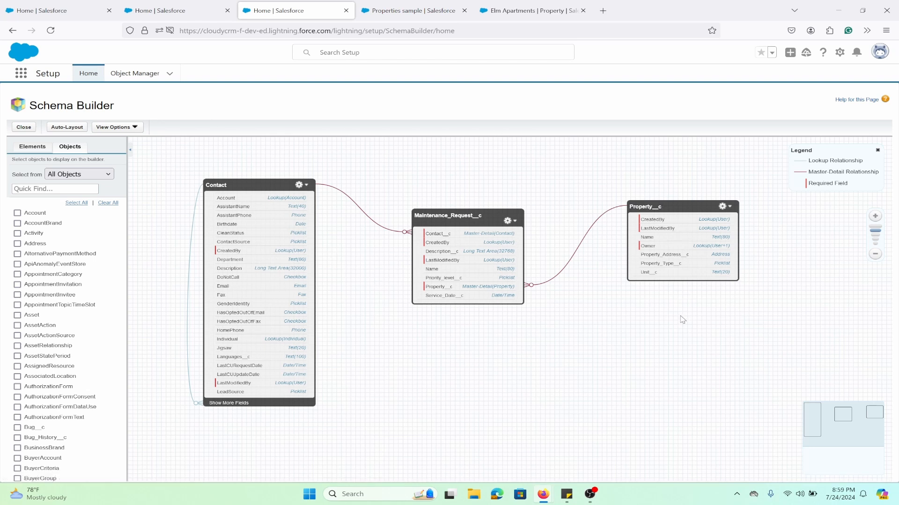
mouse_move(518, 337)
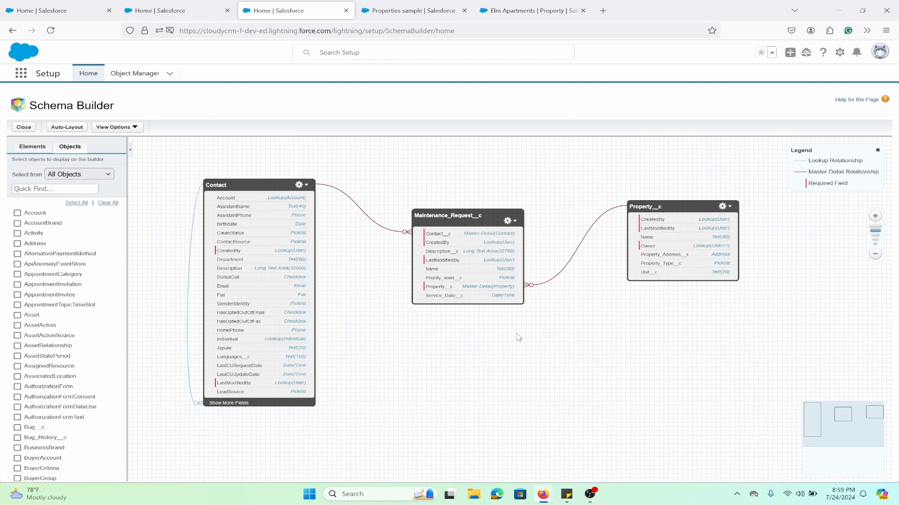
mouse_move(598, 336)
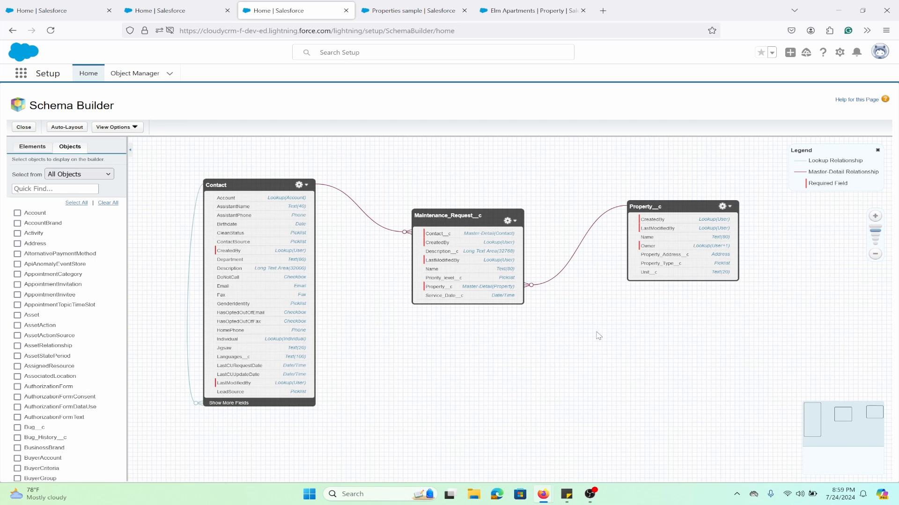
mouse_move(513, 301)
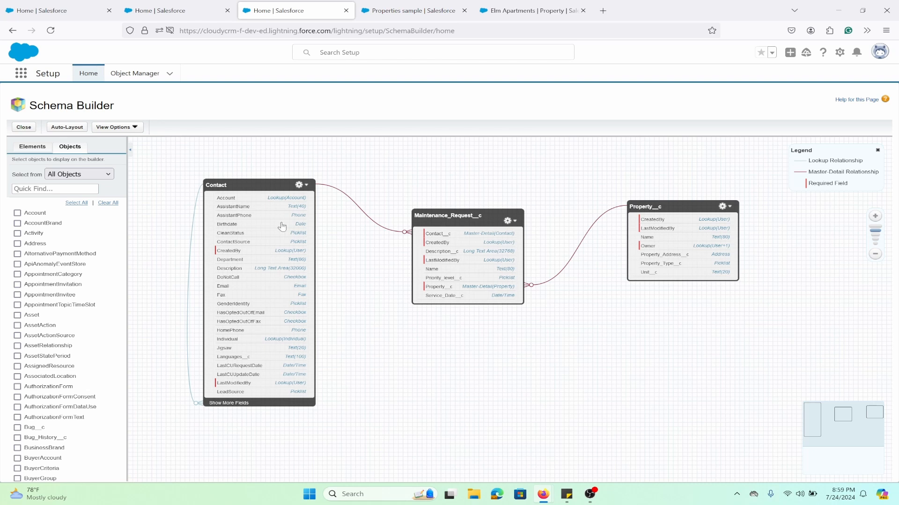
mouse_move(494, 197)
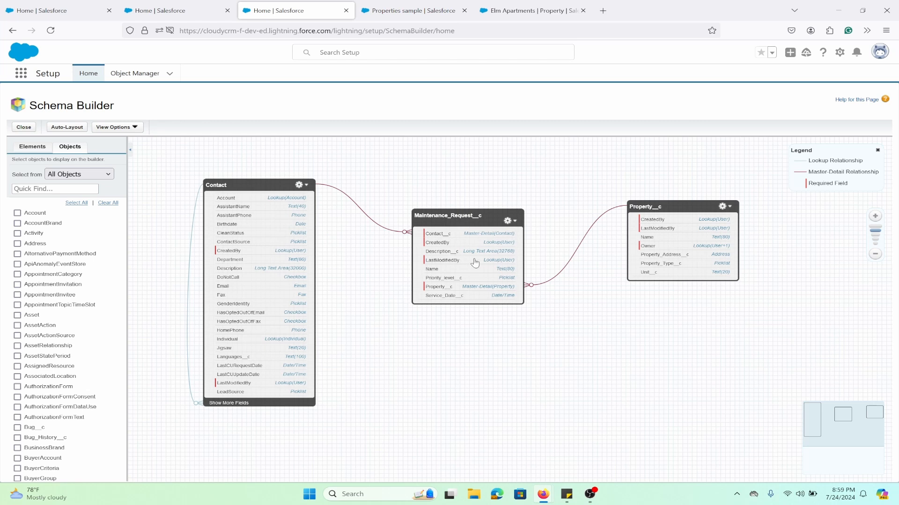
mouse_move(436, 305)
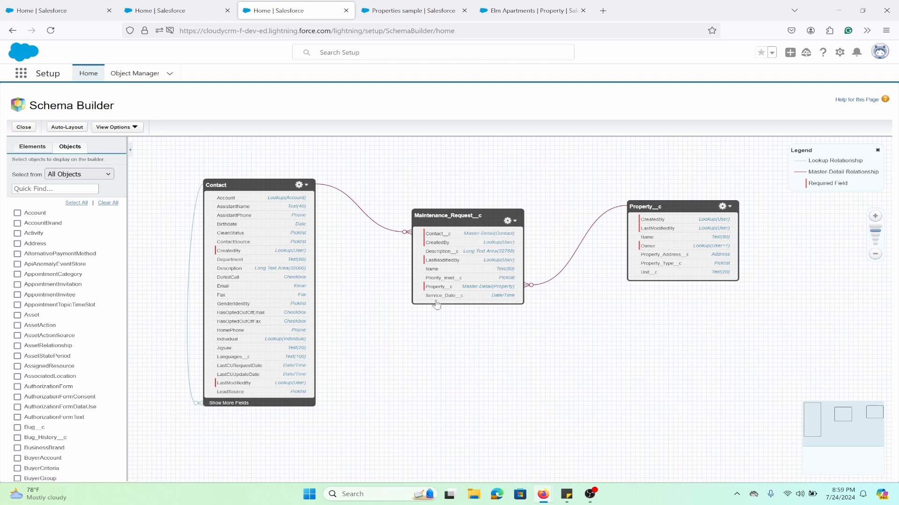
mouse_move(522, 253)
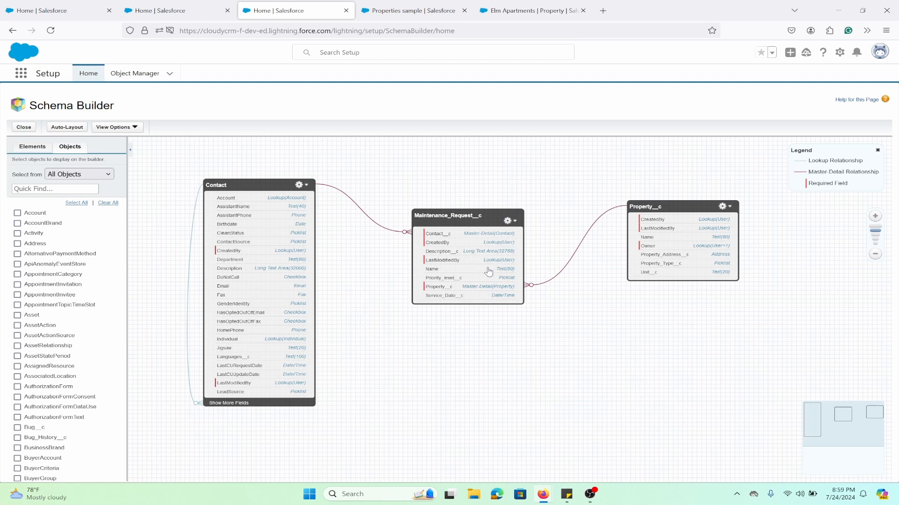
mouse_move(483, 259)
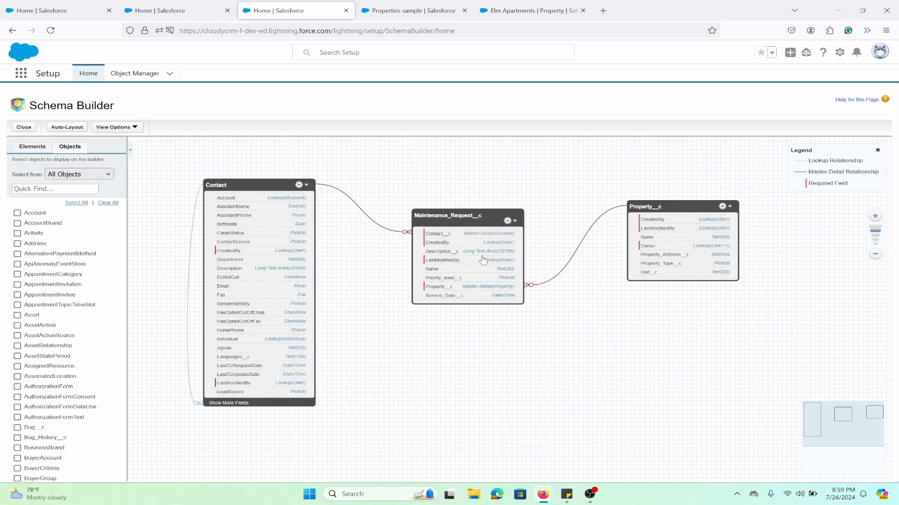
mouse_move(553, 263)
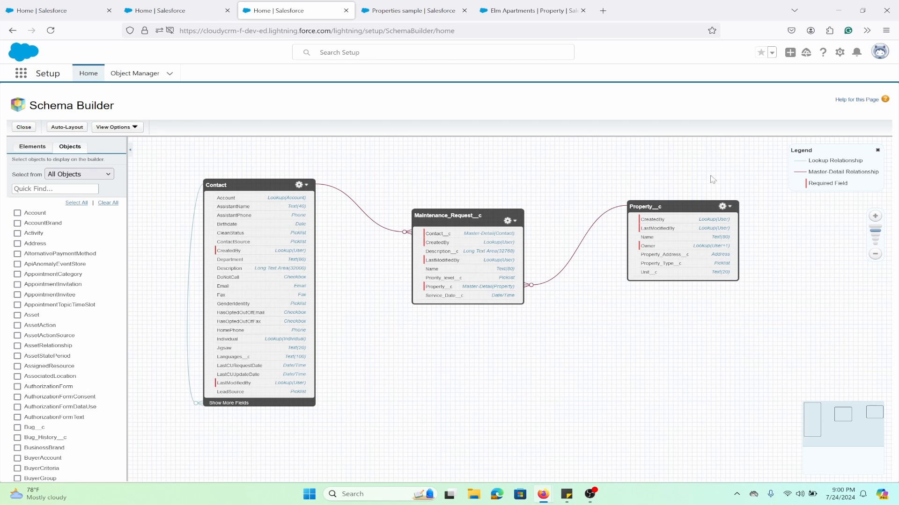
mouse_move(491, 267)
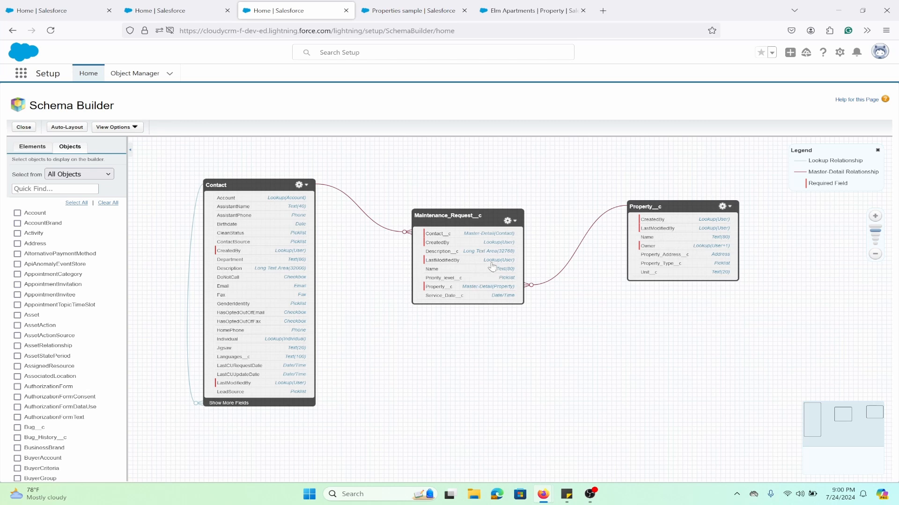
mouse_move(563, 326)
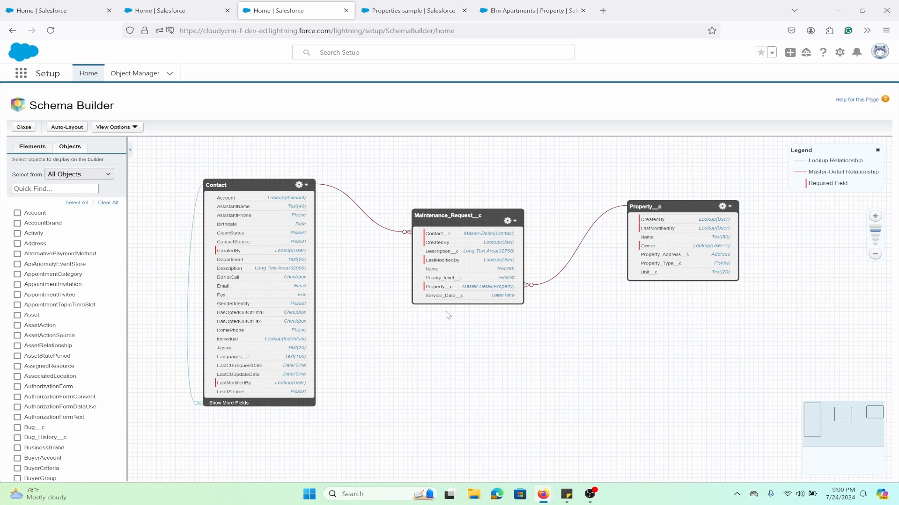
mouse_move(511, 307)
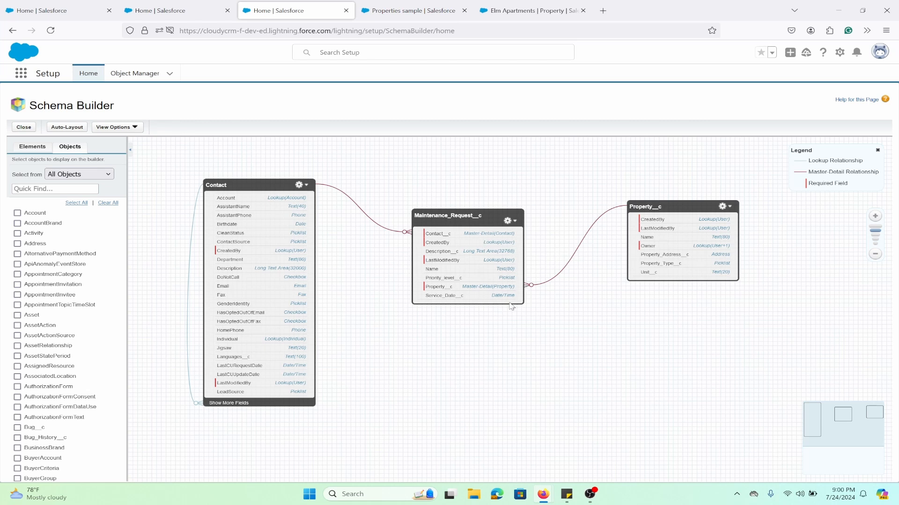
mouse_move(536, 292)
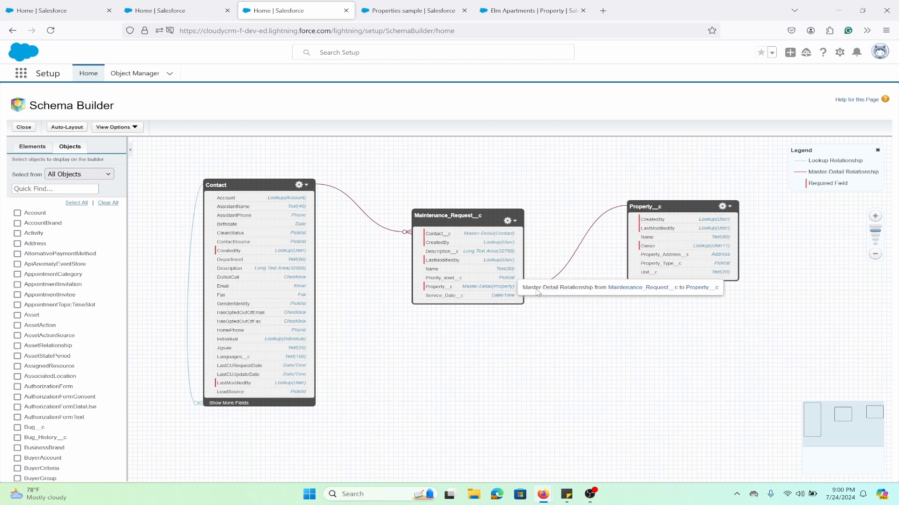
Switch to the Properties sample report grouping 12 maintenance requests by property with contacts
left_click(409, 11)
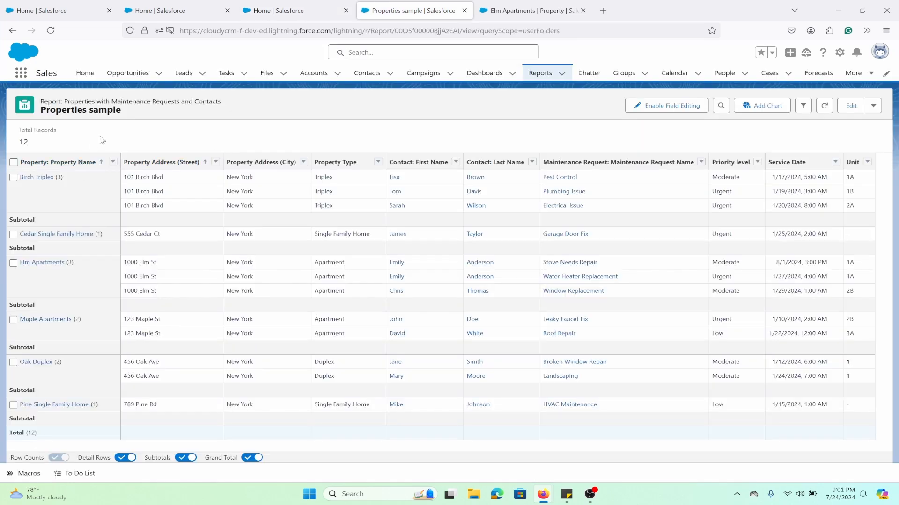
mouse_move(110, 208)
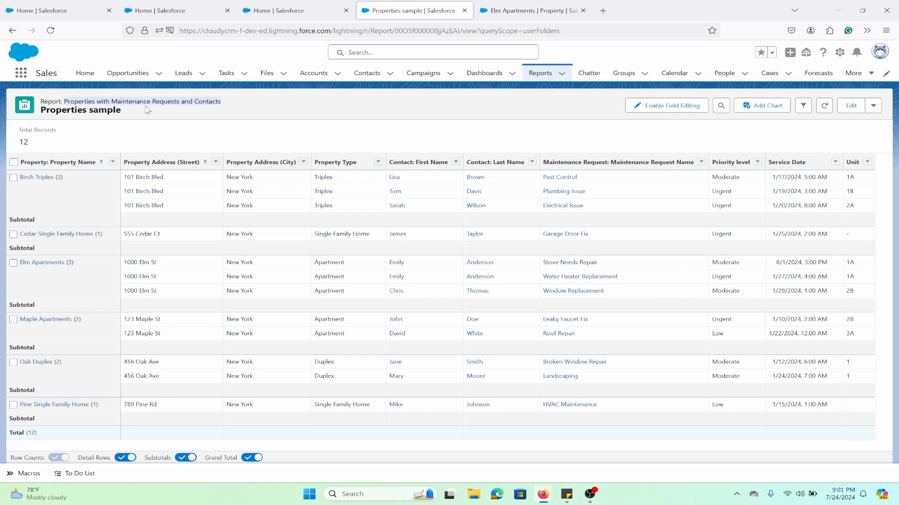
mouse_move(214, 159)
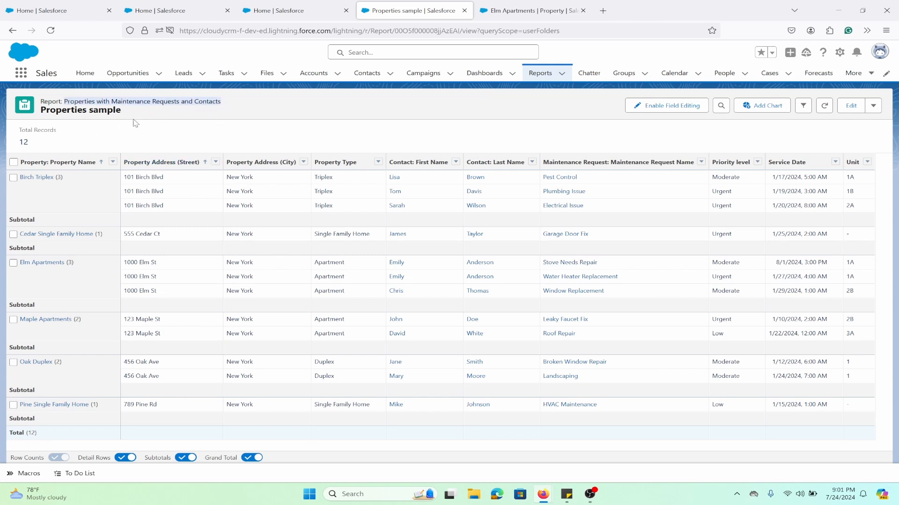
mouse_move(240, 236)
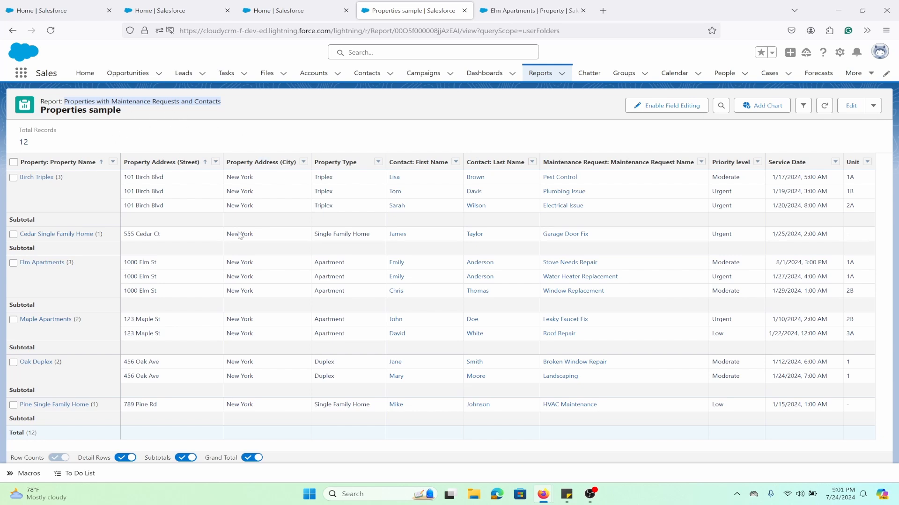
mouse_move(176, 177)
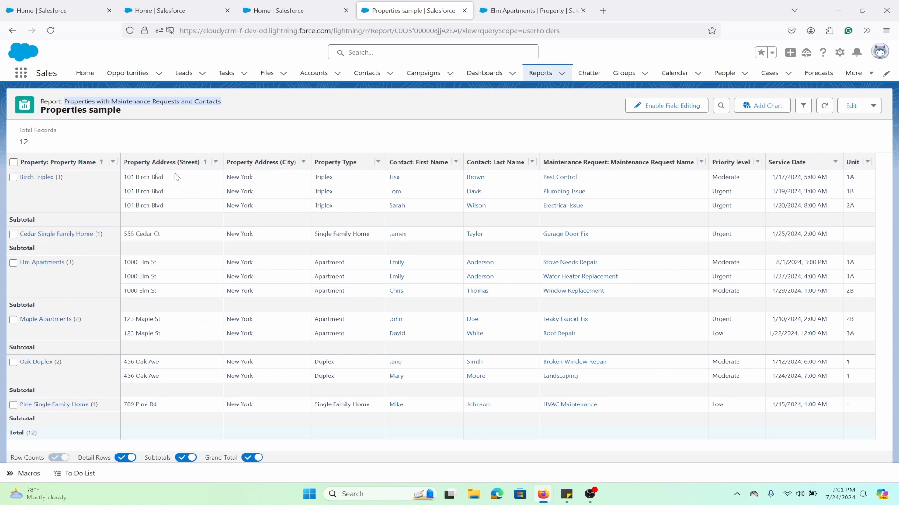
mouse_move(36, 177)
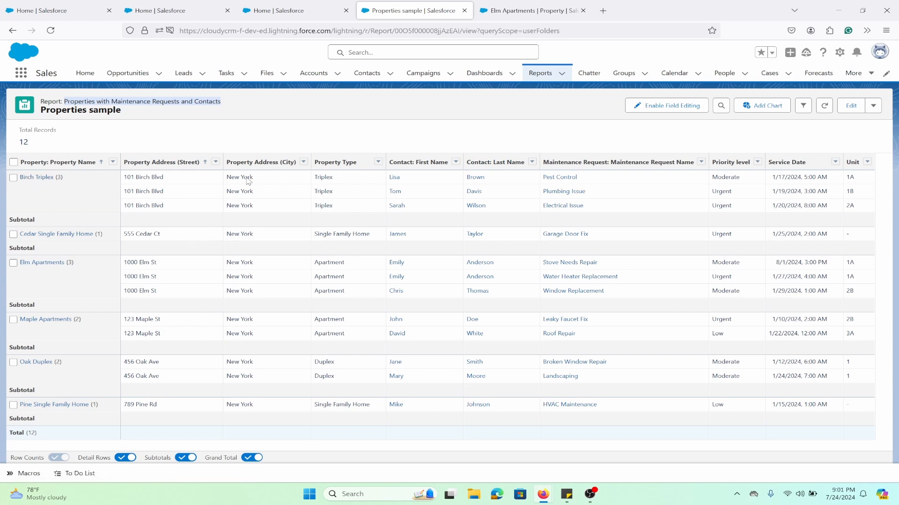
mouse_move(264, 188)
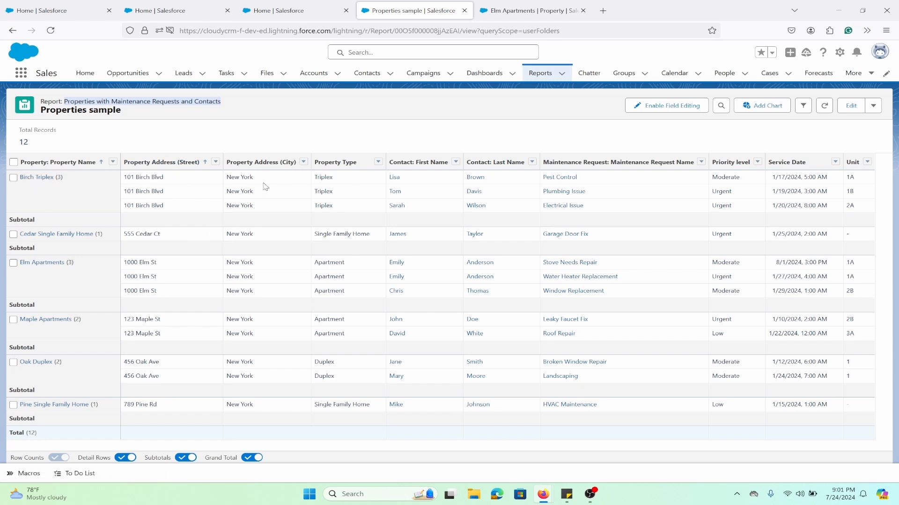
mouse_move(862, 197)
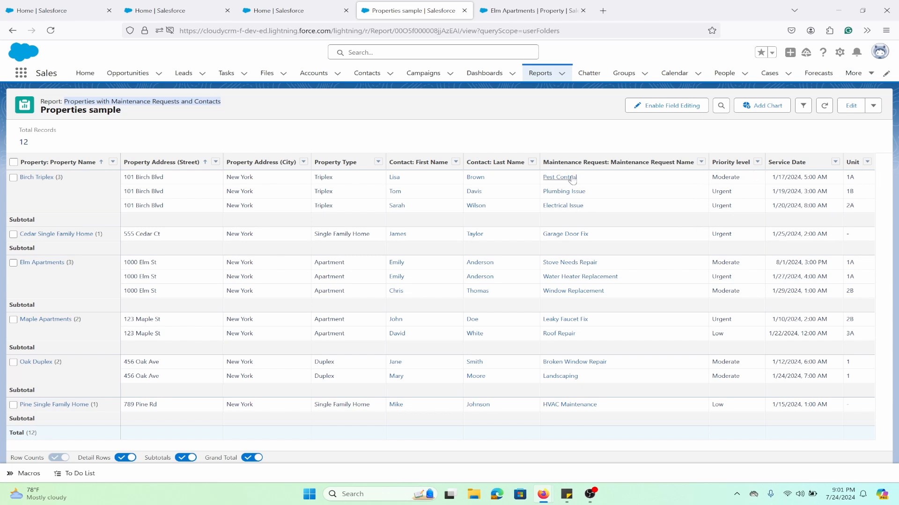
mouse_move(603, 188)
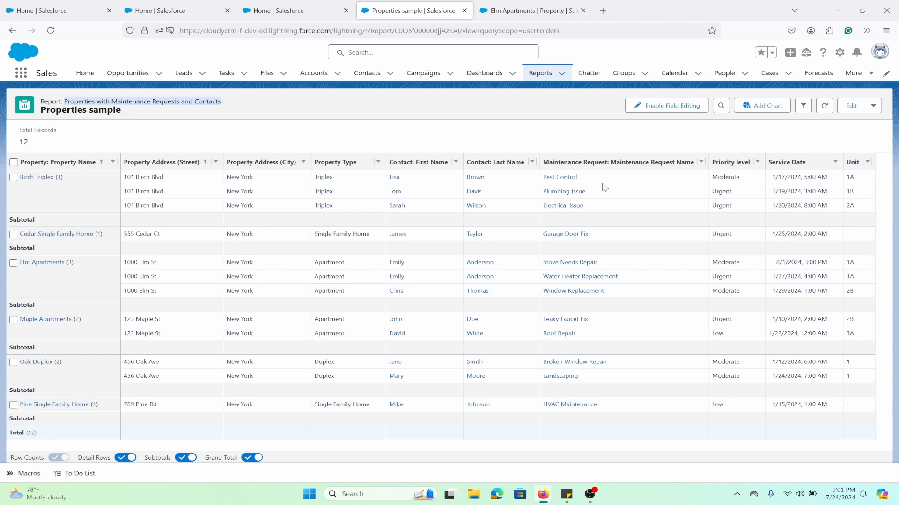
mouse_move(602, 188)
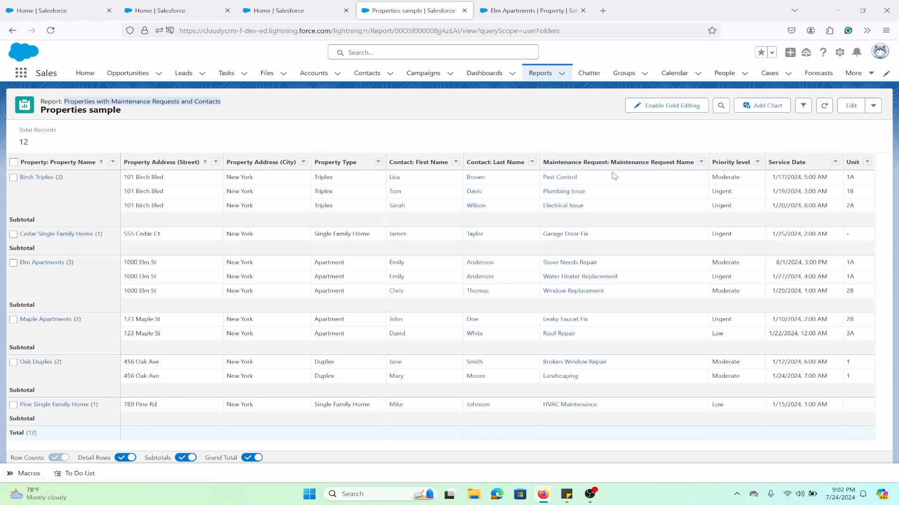
mouse_move(100, 268)
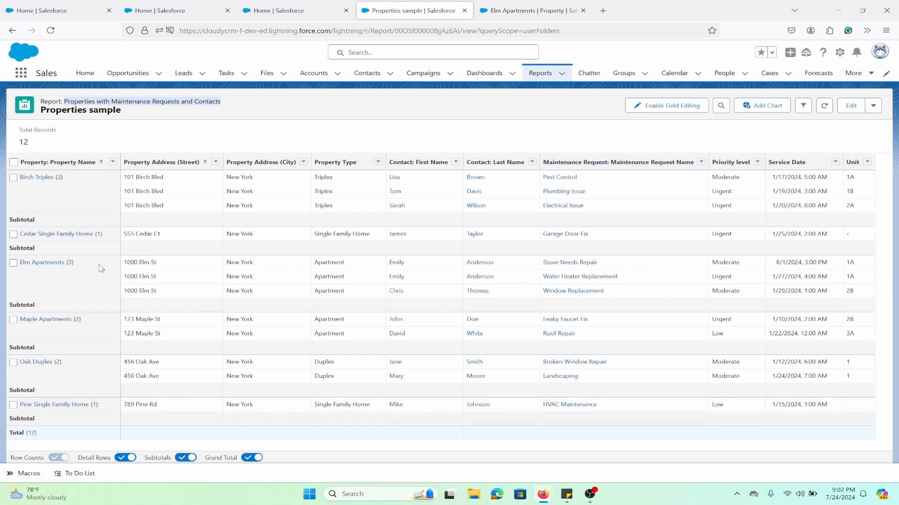
mouse_move(598, 289)
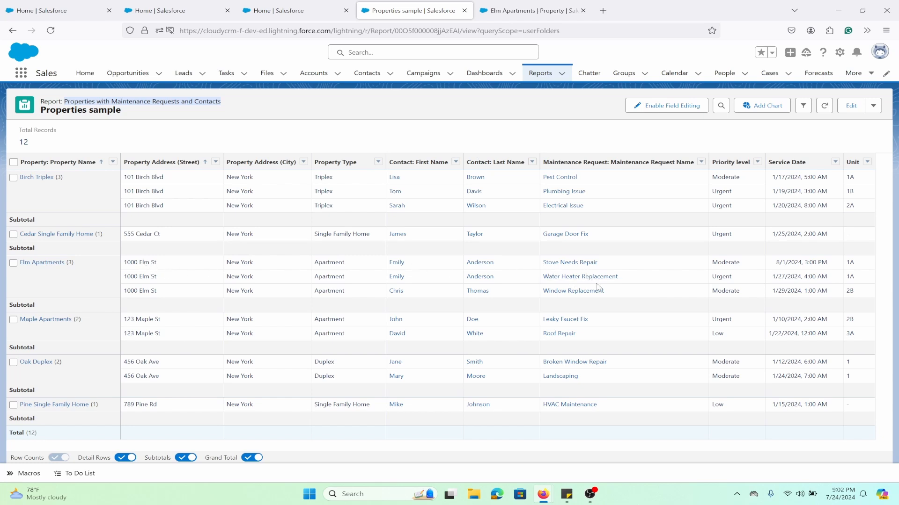
mouse_move(631, 267)
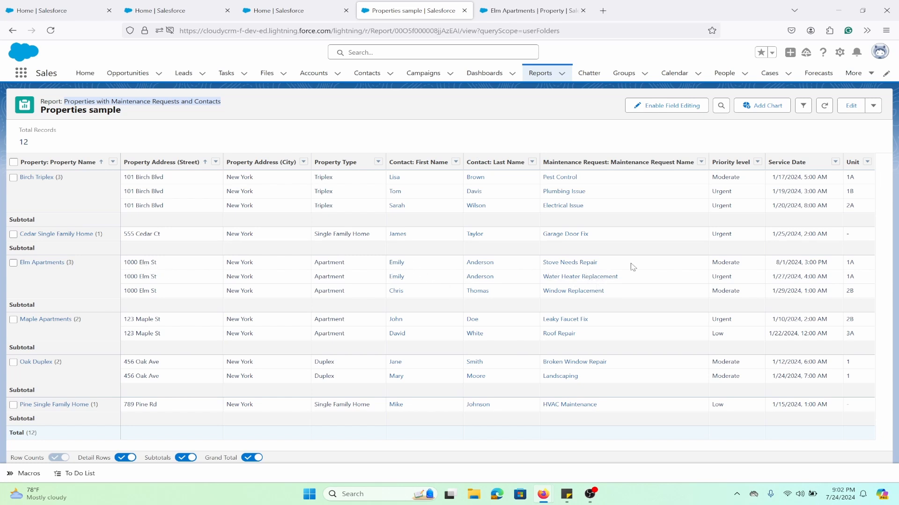
mouse_move(604, 270)
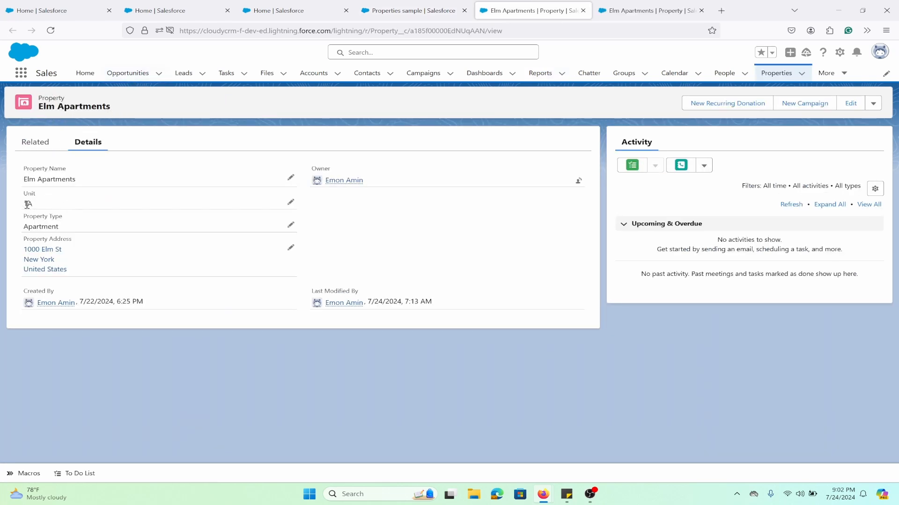
View Elm Apartments' related list showing Water Heater Replacement and Stove Needs Repair requests
type("1A")
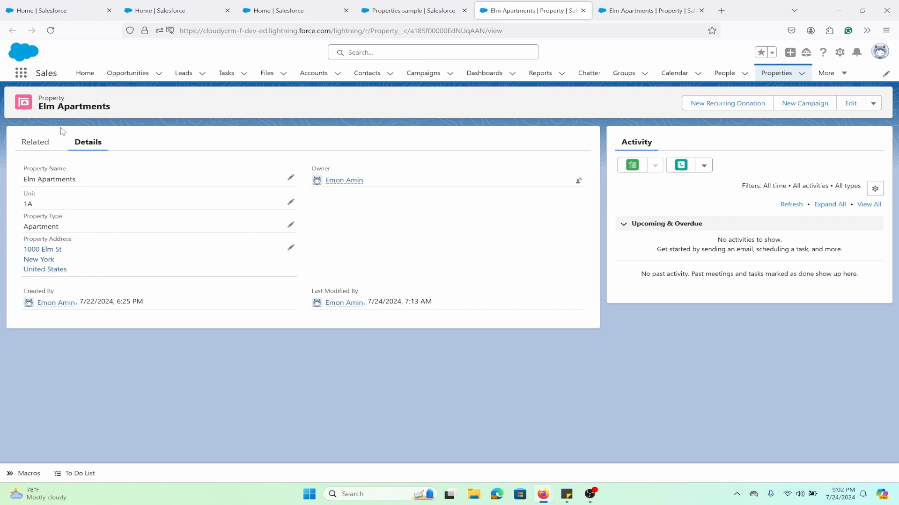
left_click(35, 143)
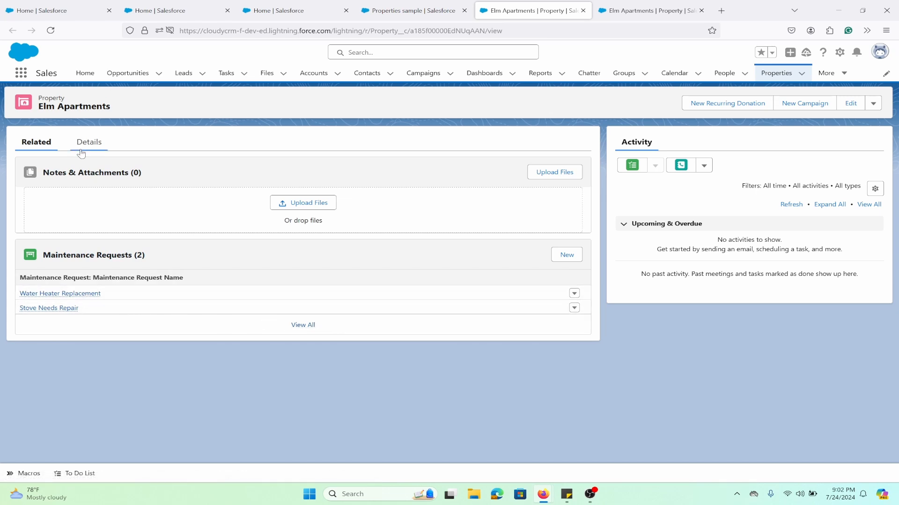
left_click(88, 142)
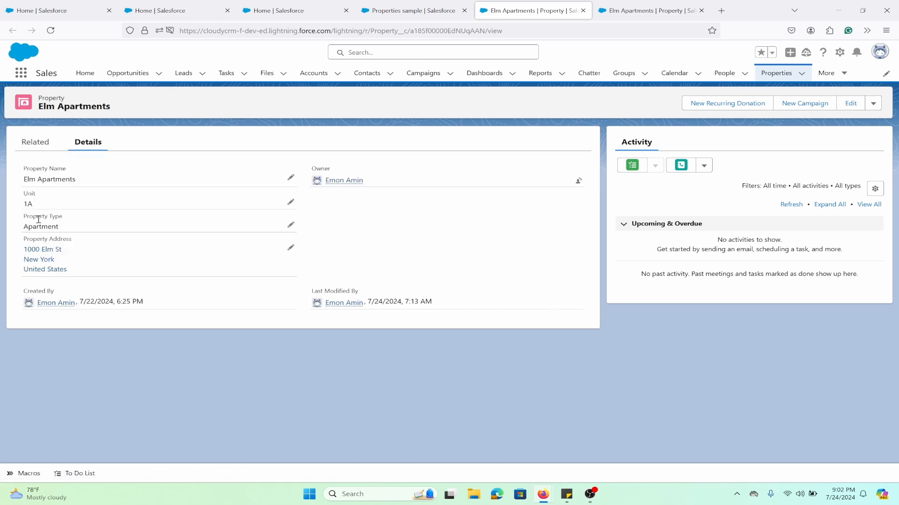
left_click(37, 142)
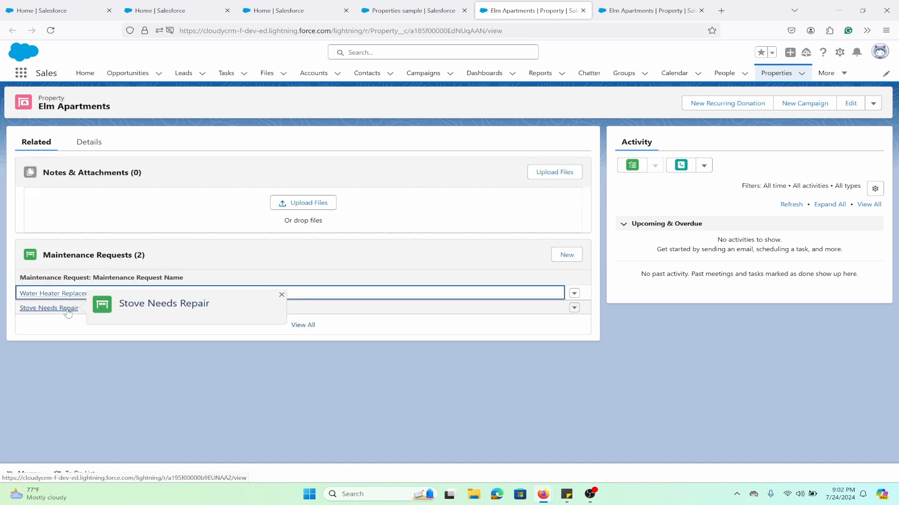
left_click(48, 308)
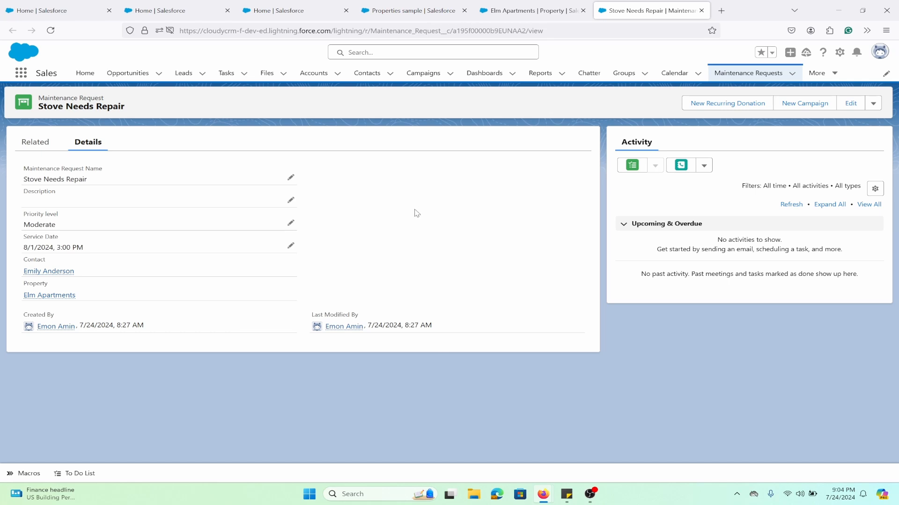
mouse_move(422, 211)
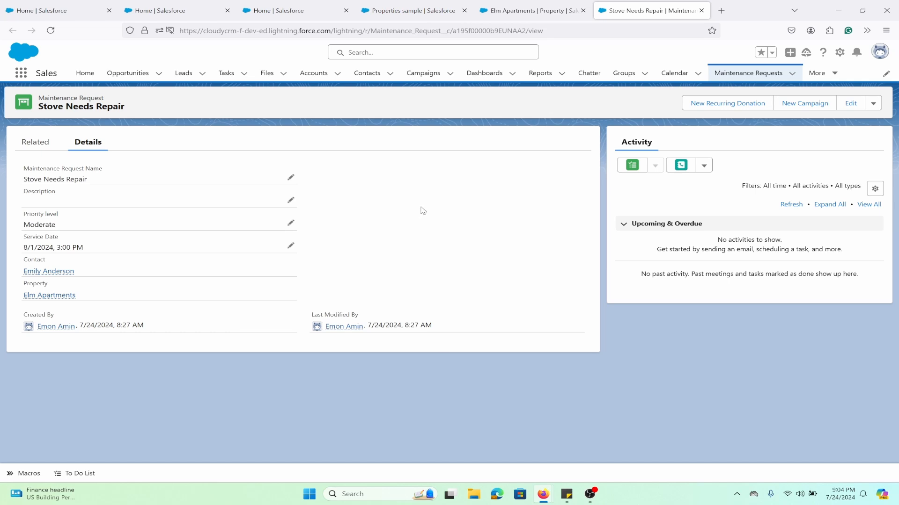
mouse_move(432, 253)
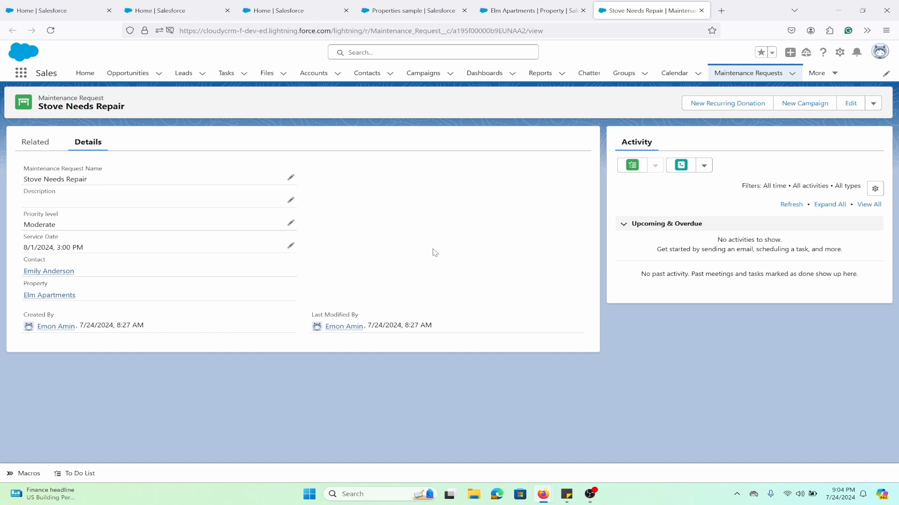